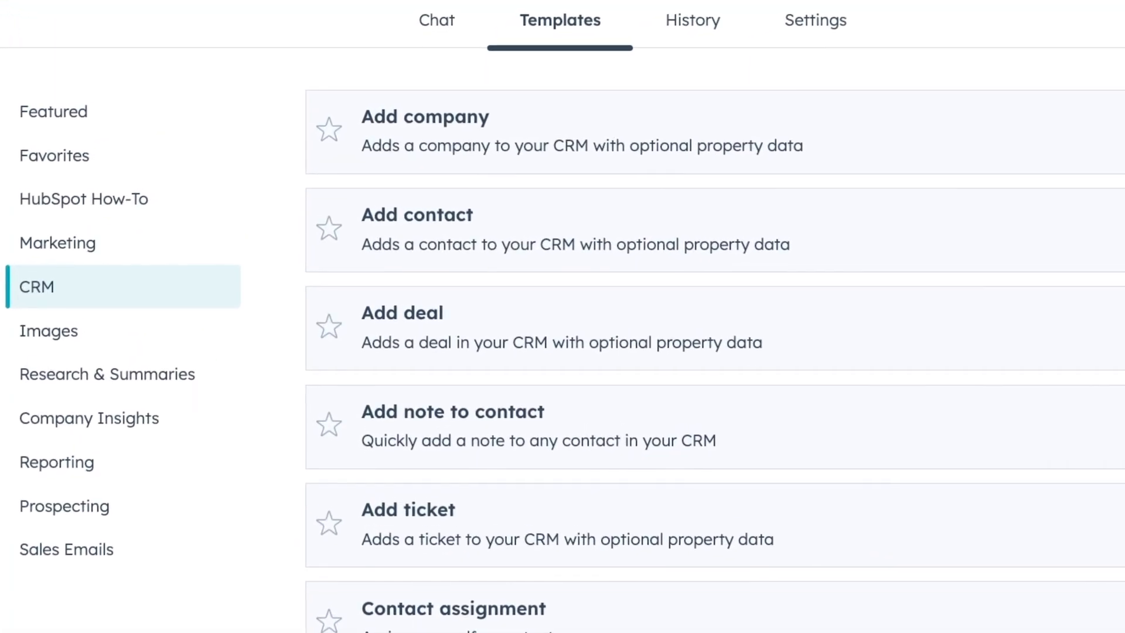
Add the company The Cat's Pajamas with domain thecatspajamas.com via the Add company template
left_click(425, 132)
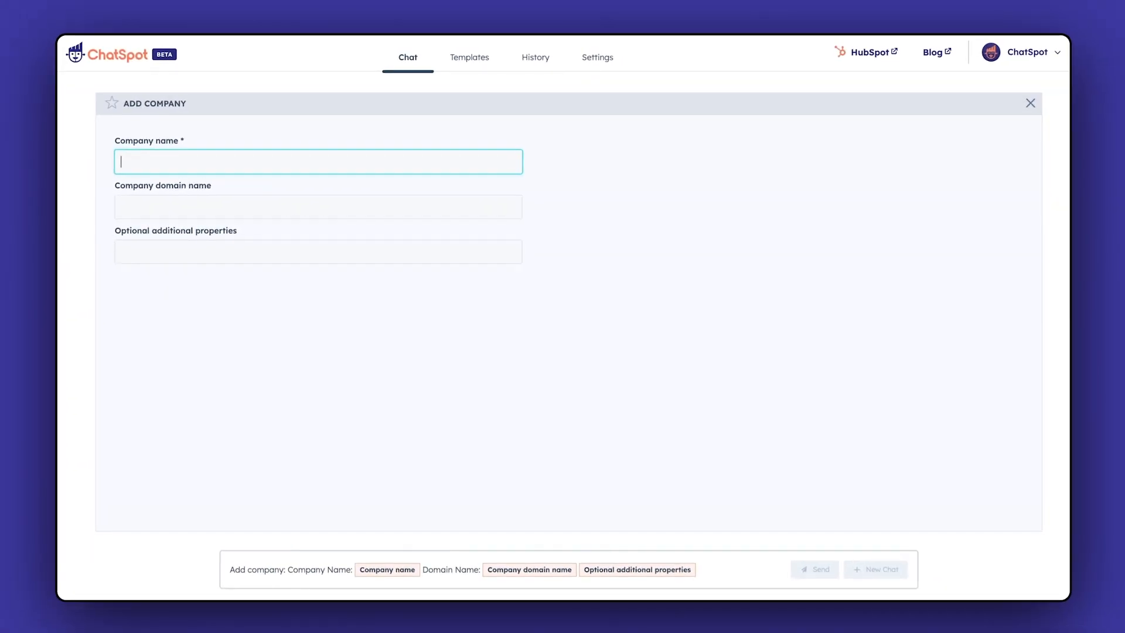
type("The Cat's Pajamas")
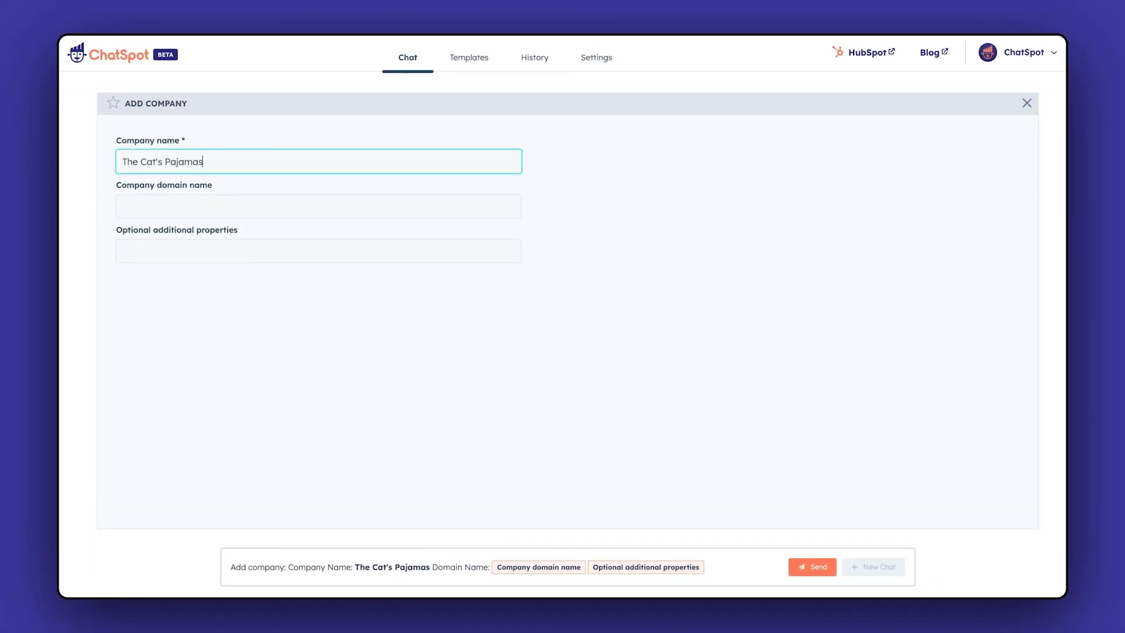
type("thecatspajamas.com")
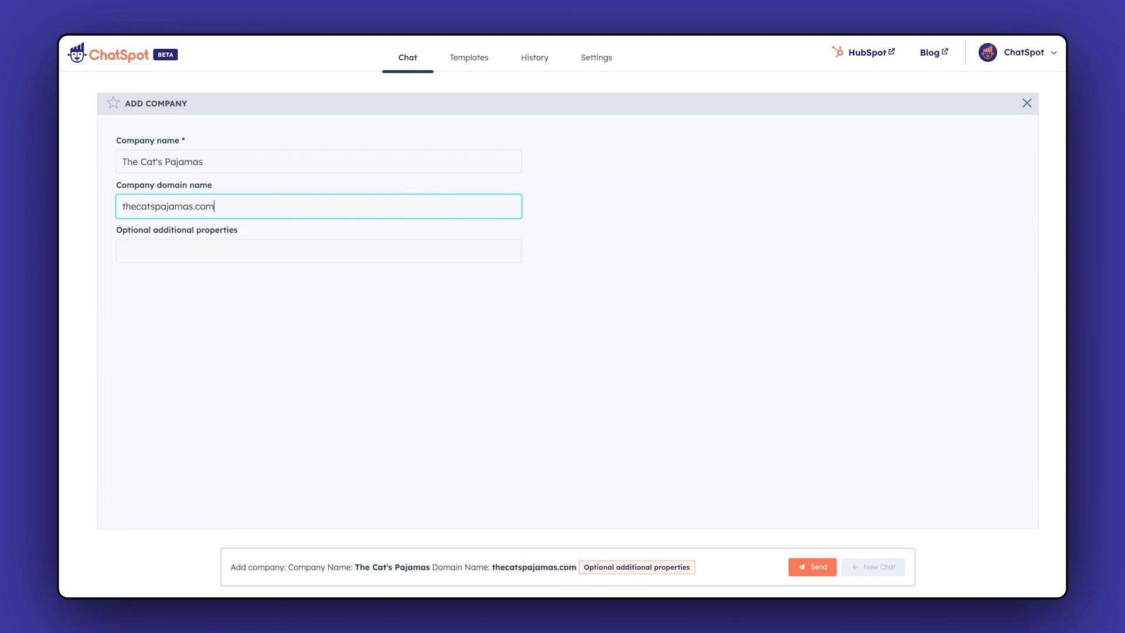
left_click(812, 567)
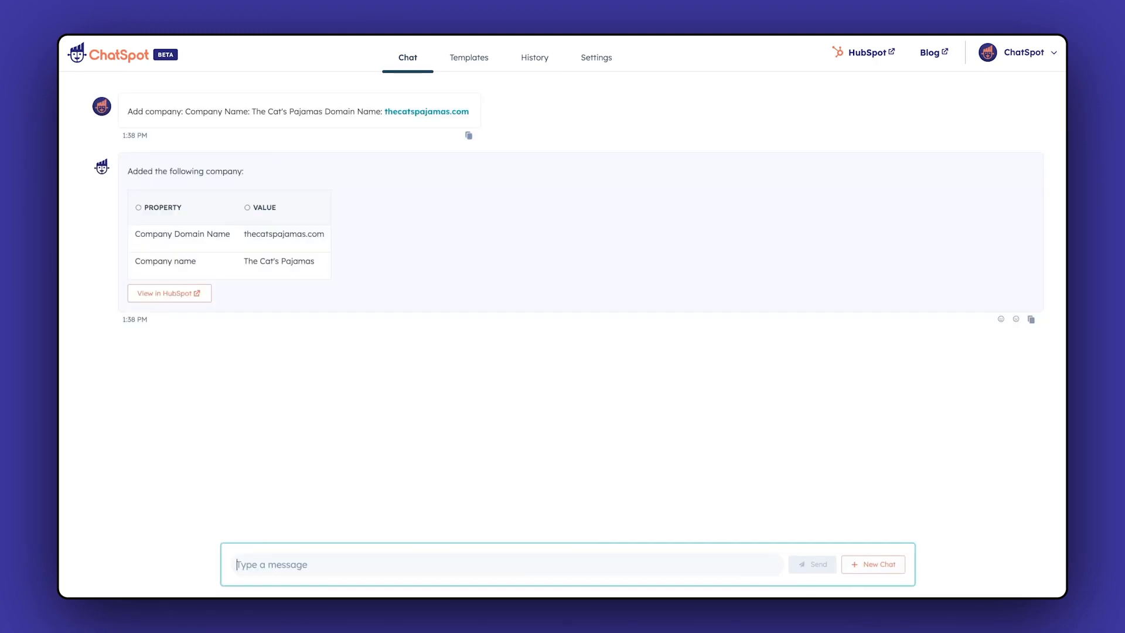
left_click(168, 293)
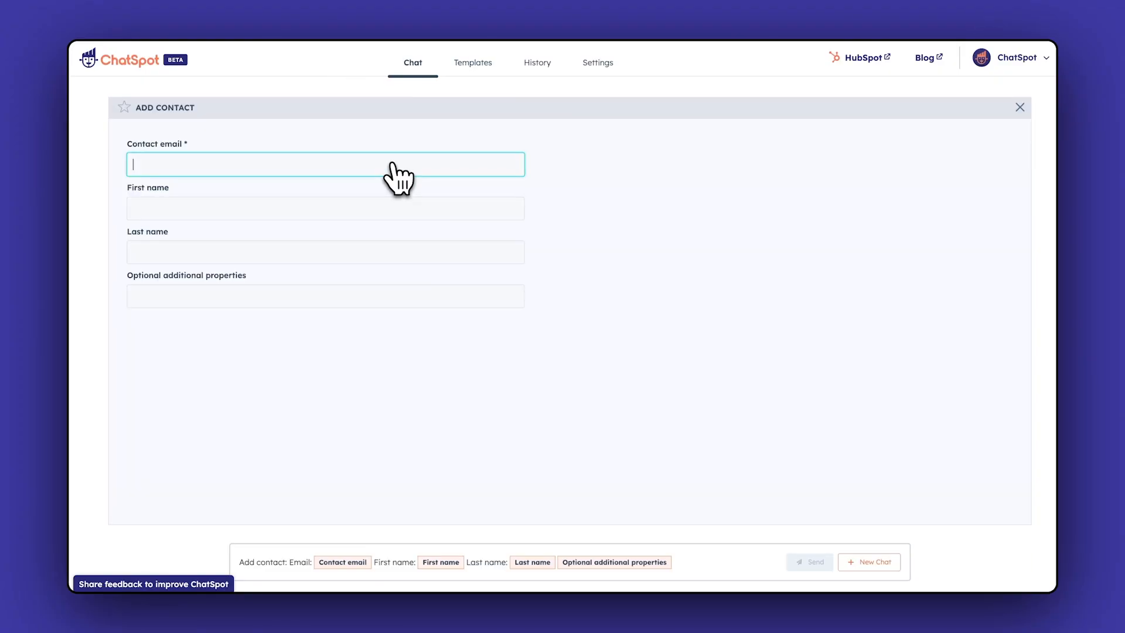
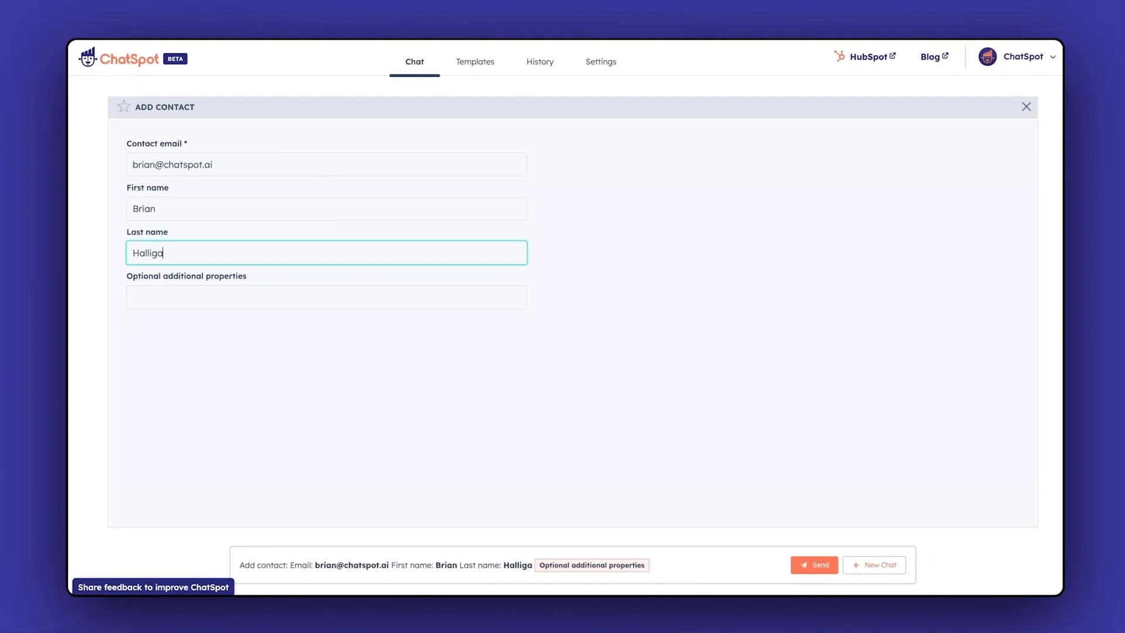
left_click(815, 565)
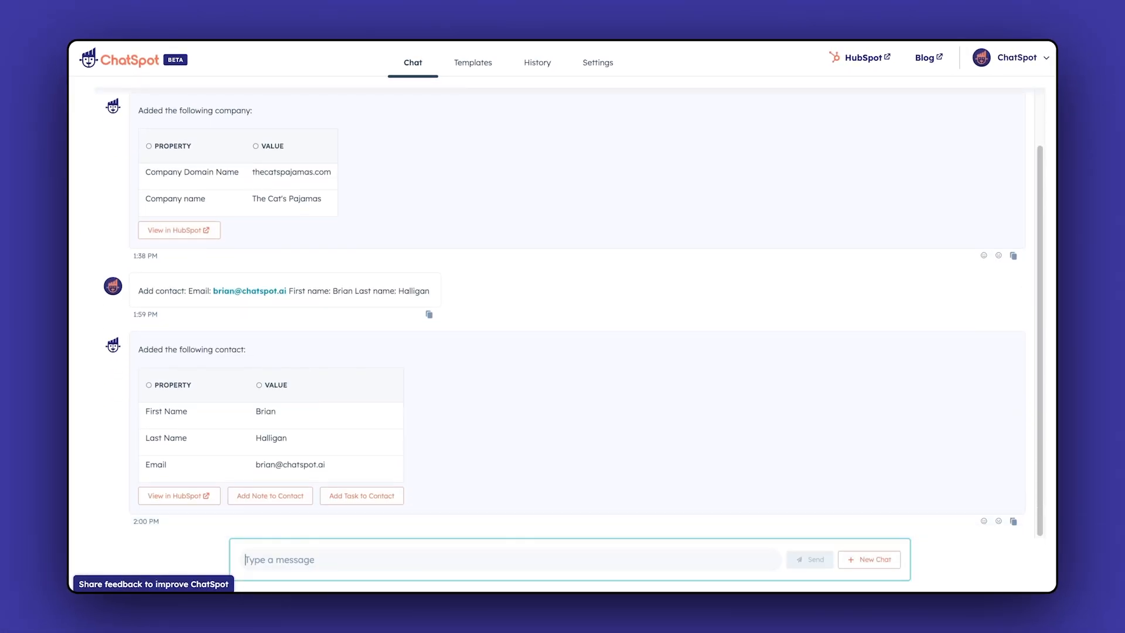
Add a note to Brian Halligan about meeting at SaaStr and following up in 4 weeks
left_click(269, 496)
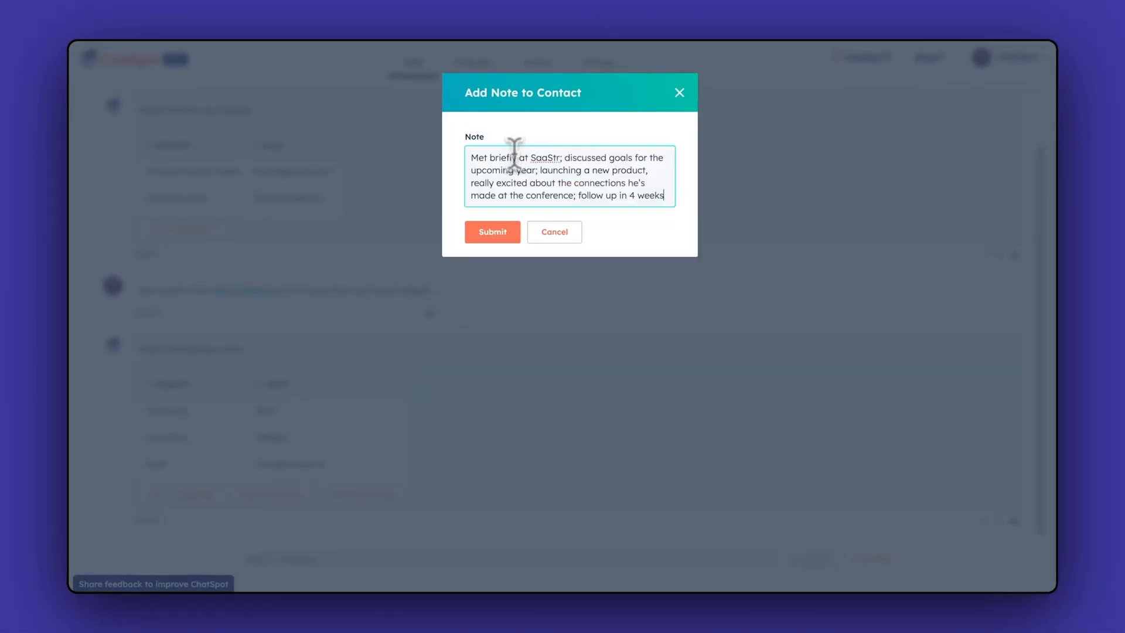
left_click(493, 232)
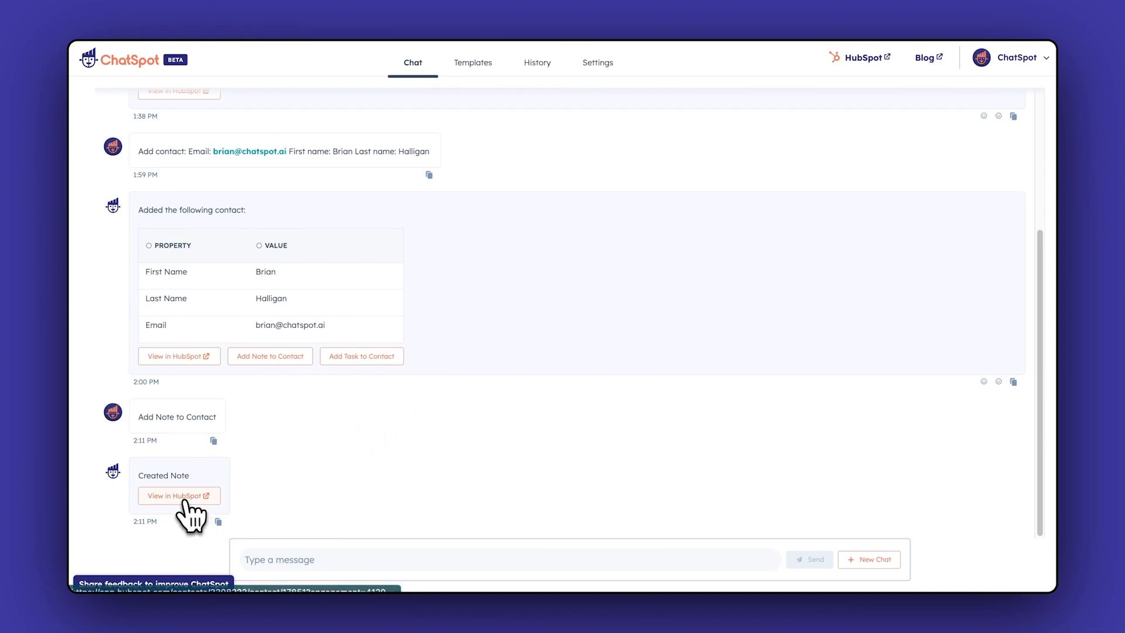
View the created note in HubSpot
left_click(178, 496)
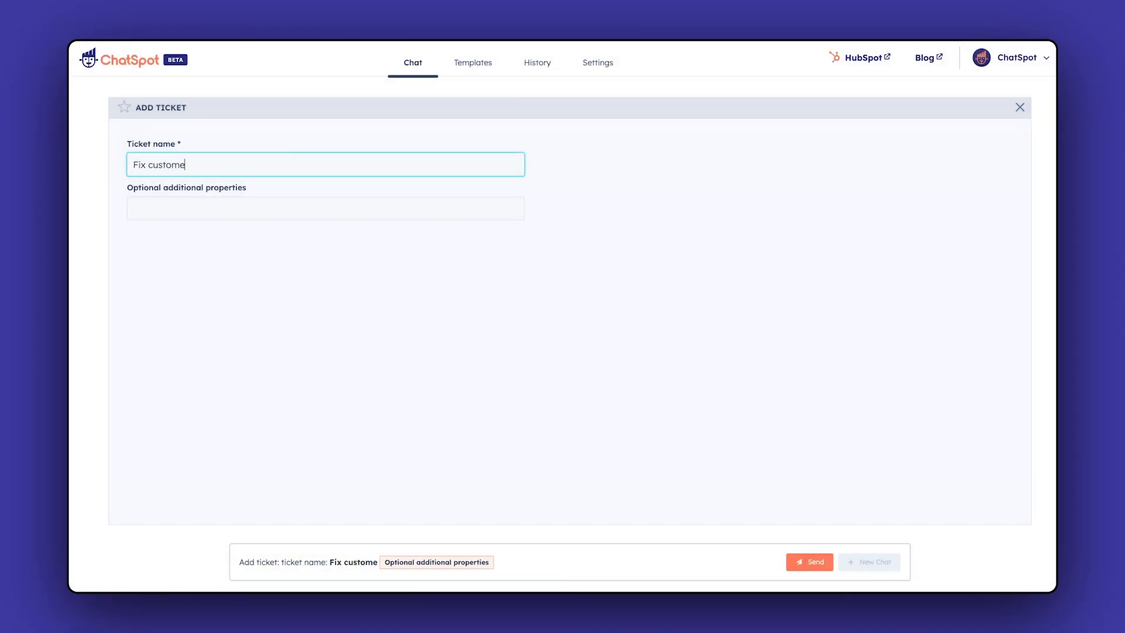
Submit the ticket 'Fix customer domain issue' and view it in HubSpot
left_click(809, 562)
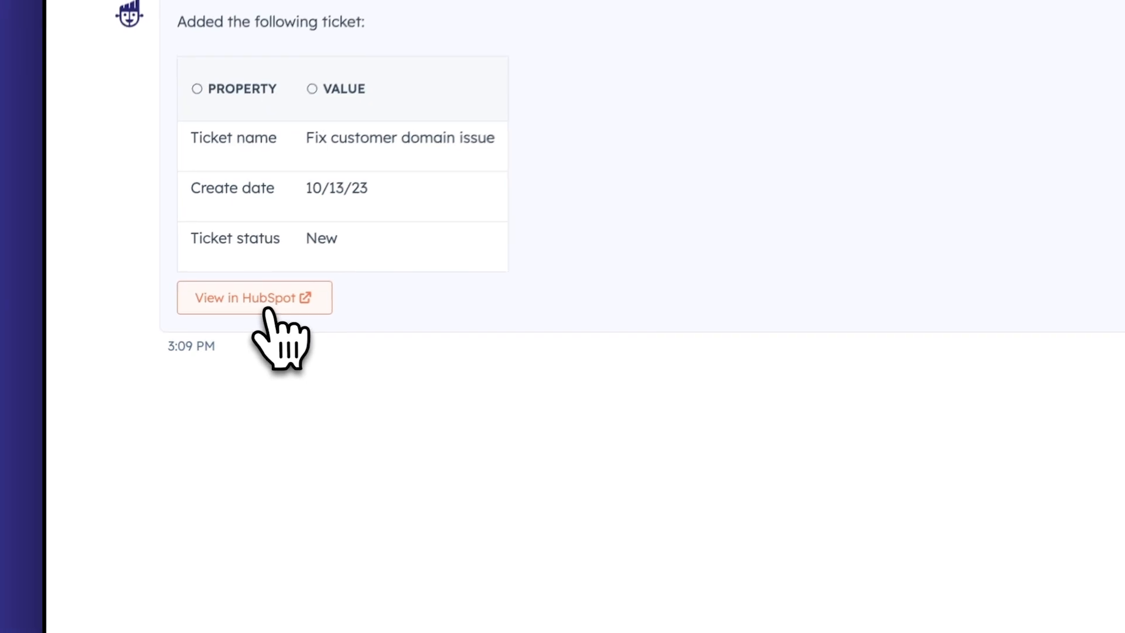
left_click(254, 298)
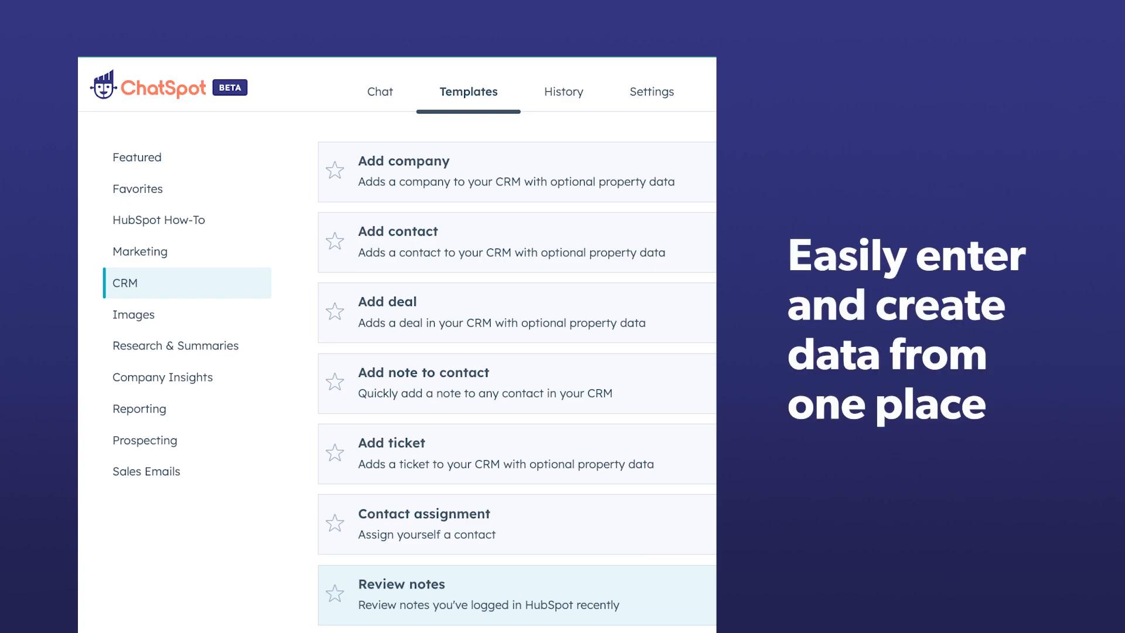
Bring up the ChatSpot browser tab's context menu to pin it
right_click(173, 68)
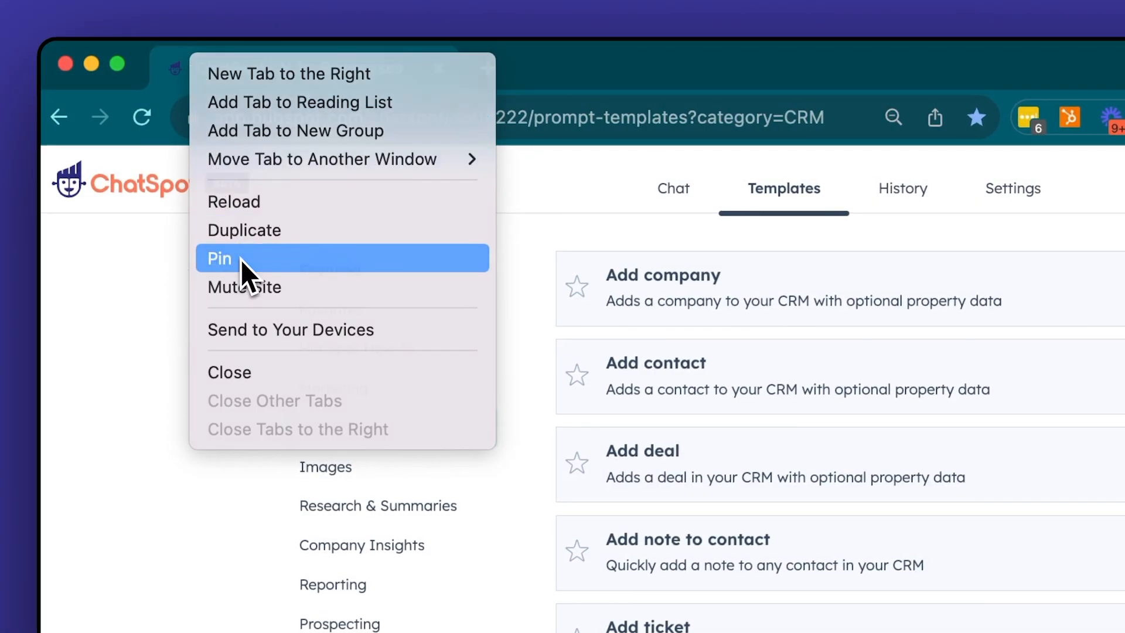